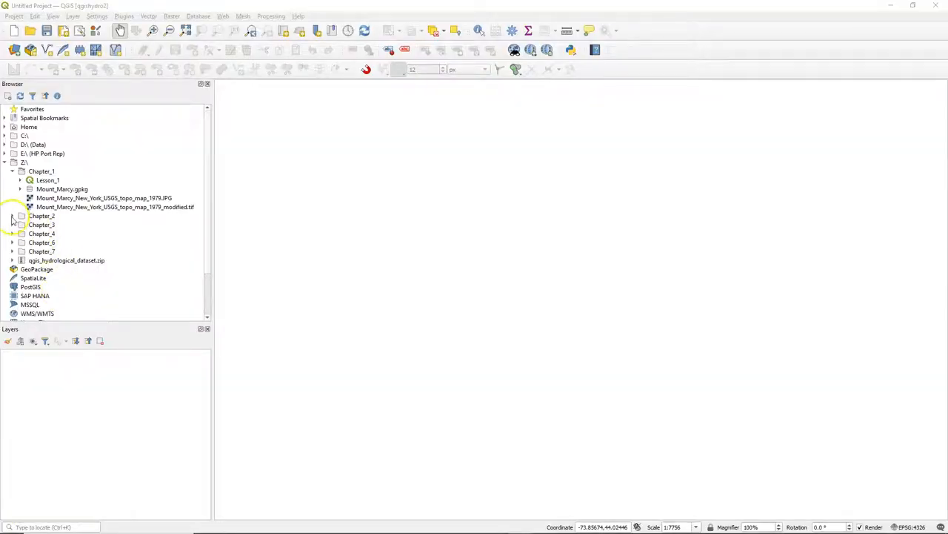
Step: Inspect the KNMI temperatures and stations files in the spreadsheet program
right_click(60, 226)
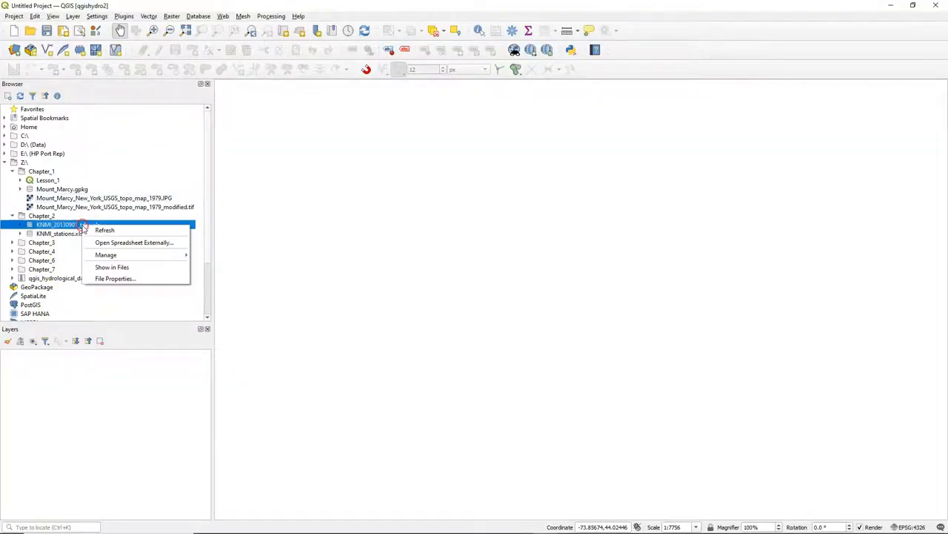
mouse_move(133, 243)
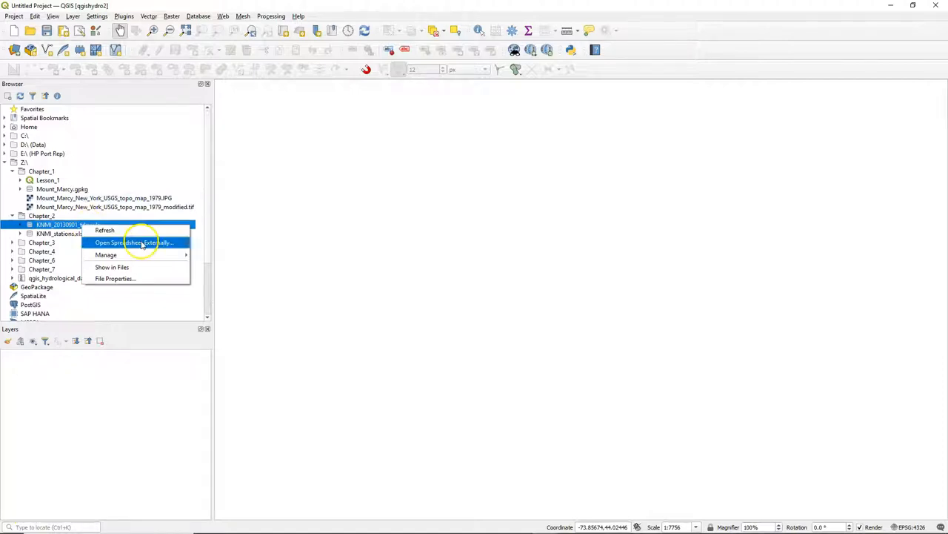
click(135, 244)
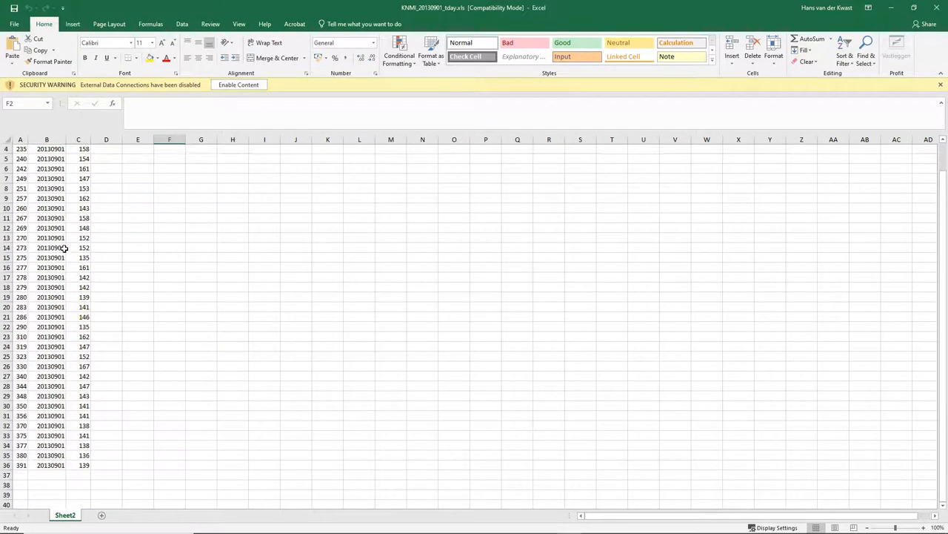
scroll(up, 3)
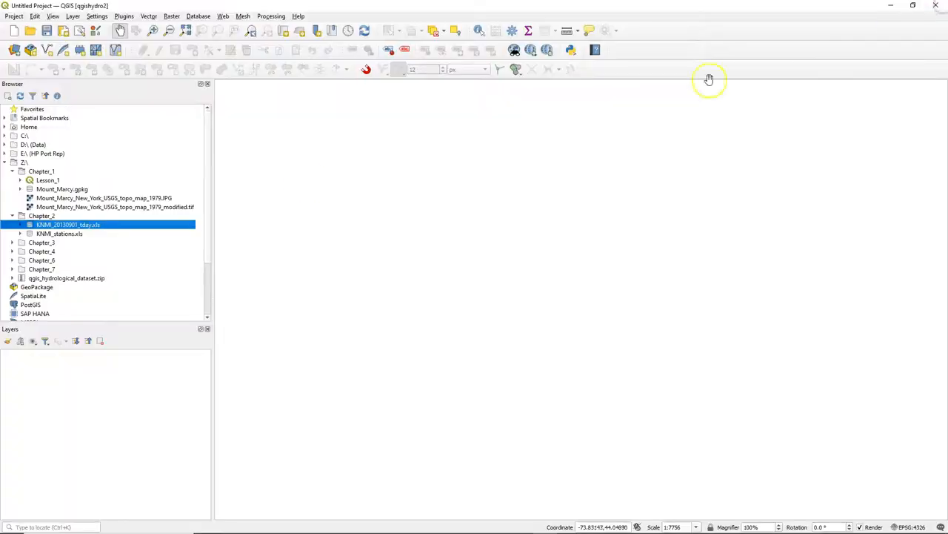
right_click(59, 235)
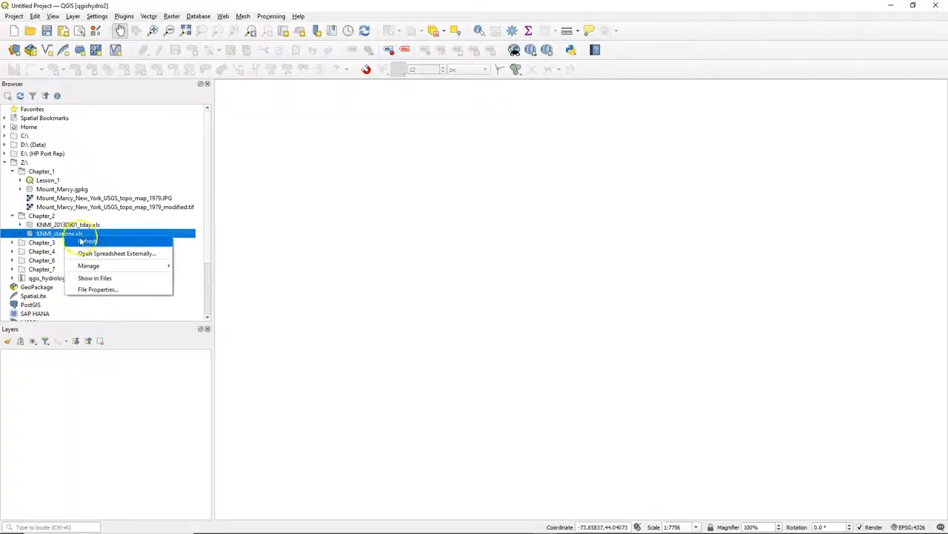
click(118, 252)
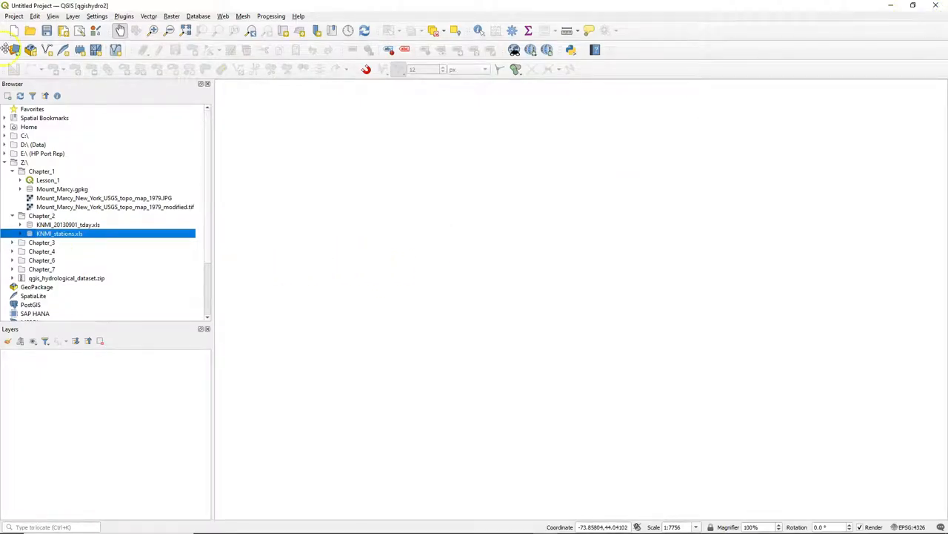
Step: Review the delimited text import options in the Data Source Manager without adding data
click(14, 51)
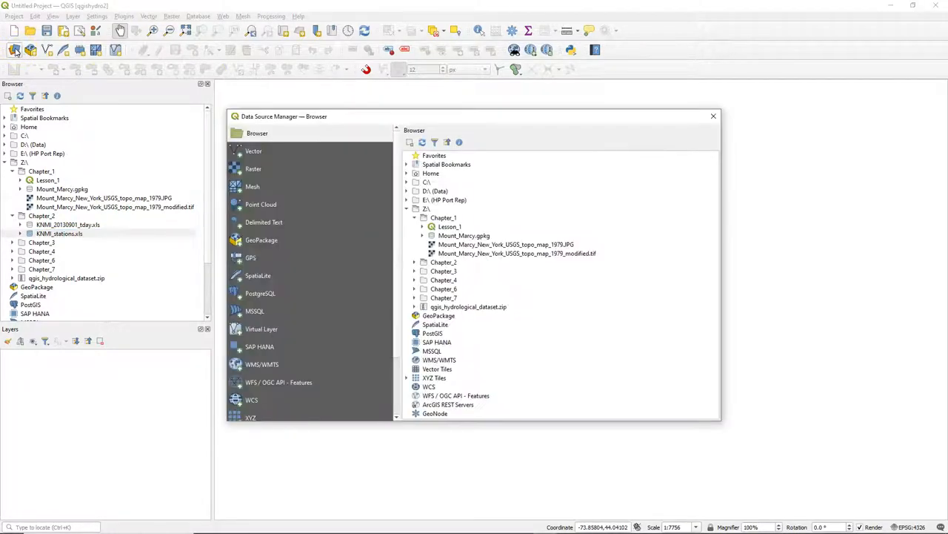
click(266, 223)
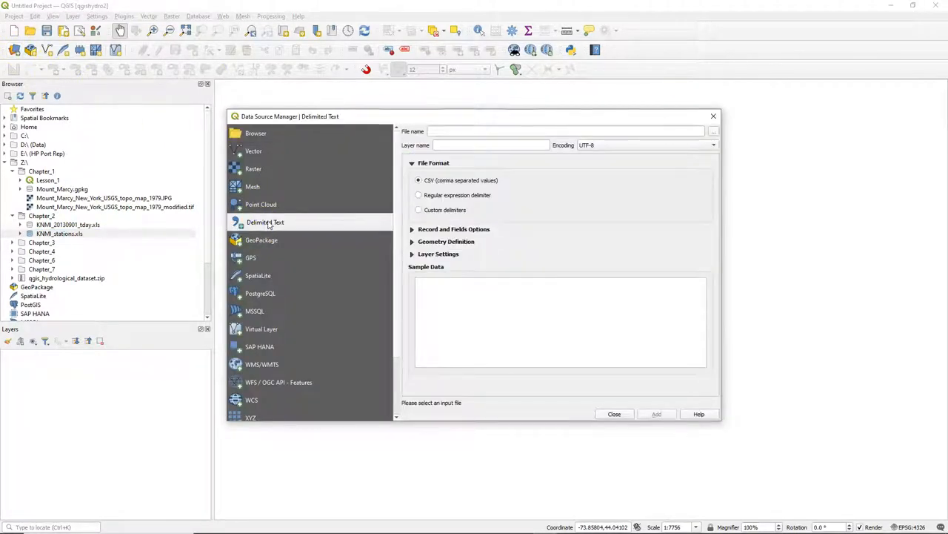
mouse_move(640, 145)
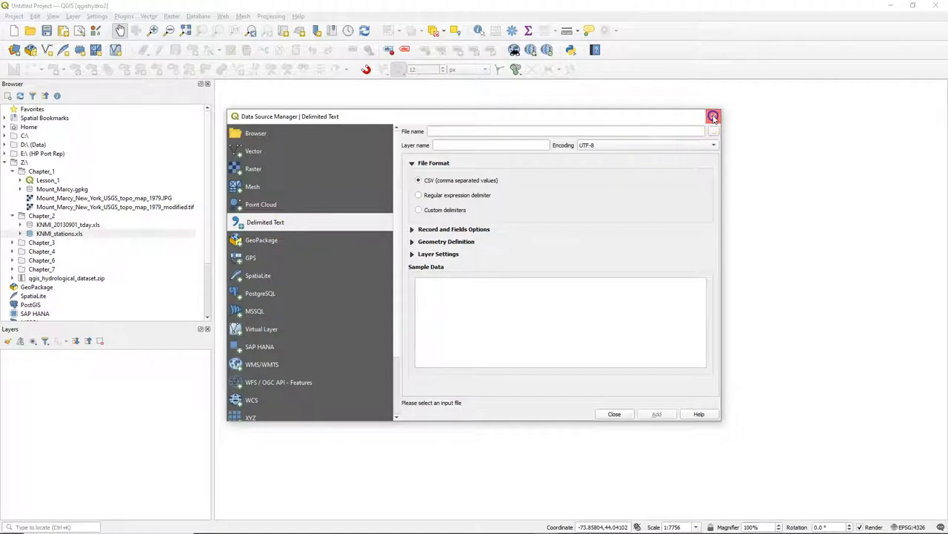
click(713, 115)
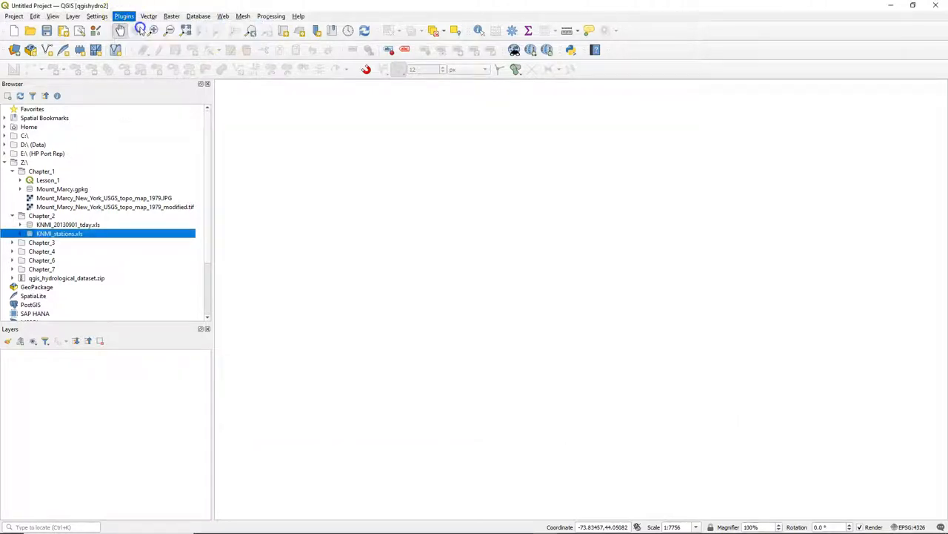
Step: Install the Spreadsheet Layers plugin from the plugin manager (search 'spread')
click(124, 14)
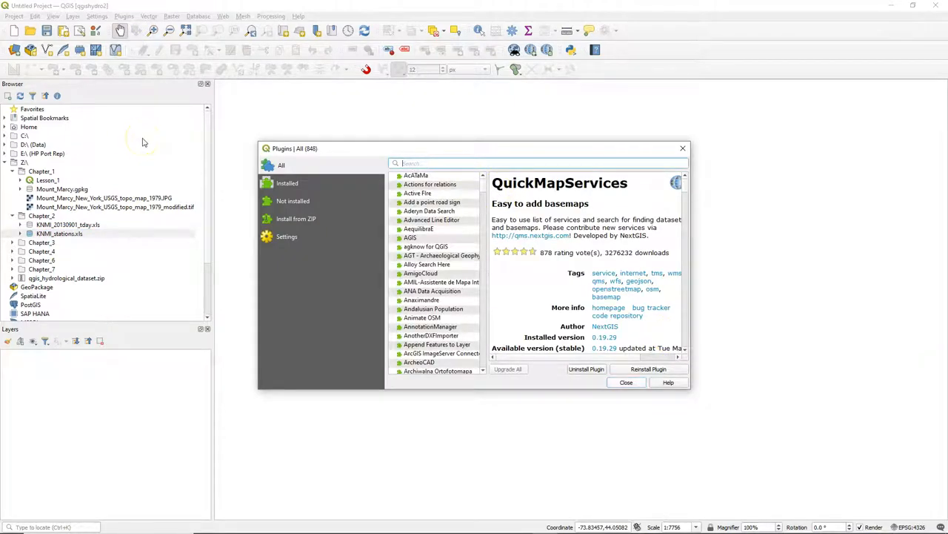
text(spread)
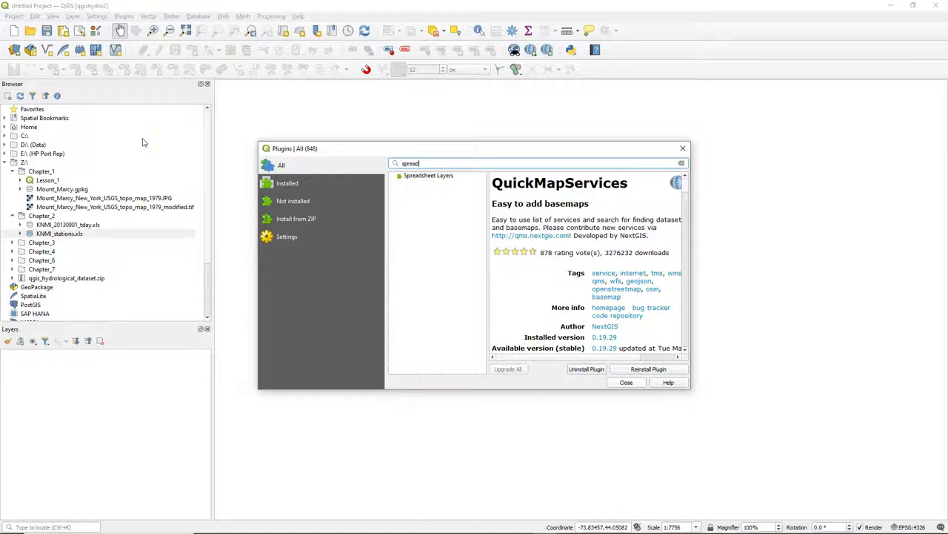
click(428, 175)
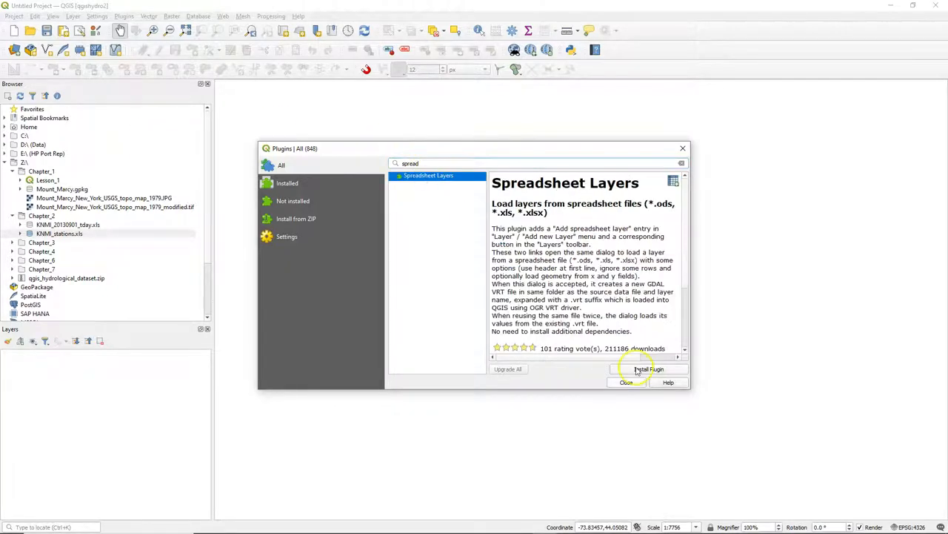
click(649, 367)
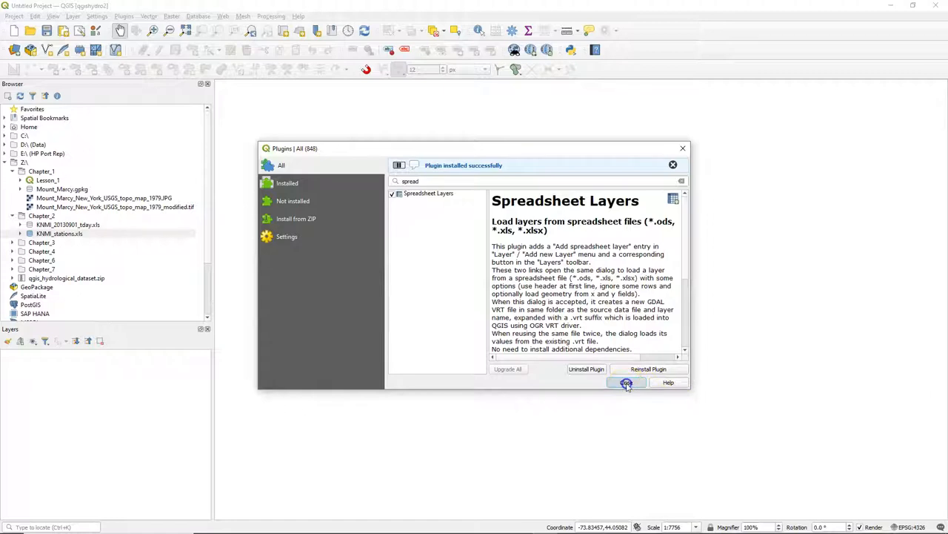
click(626, 382)
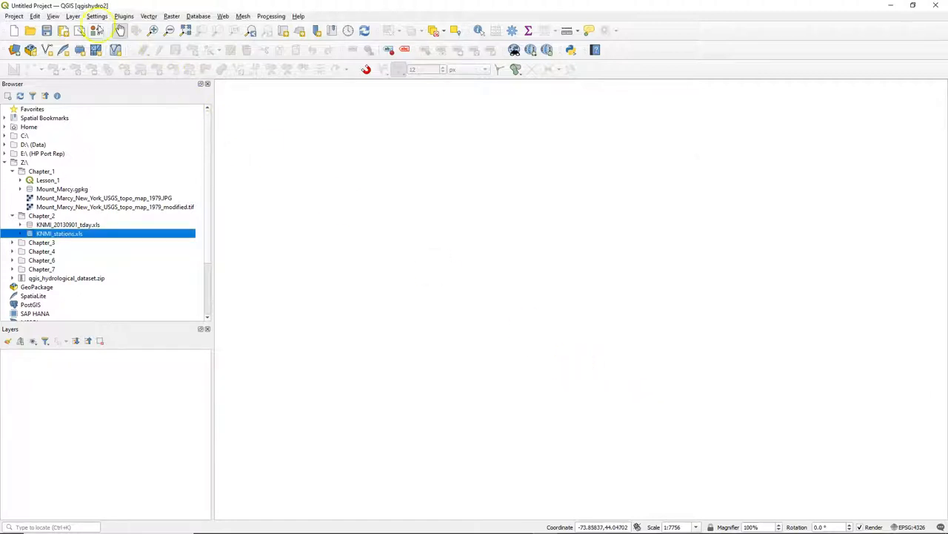
click(73, 15)
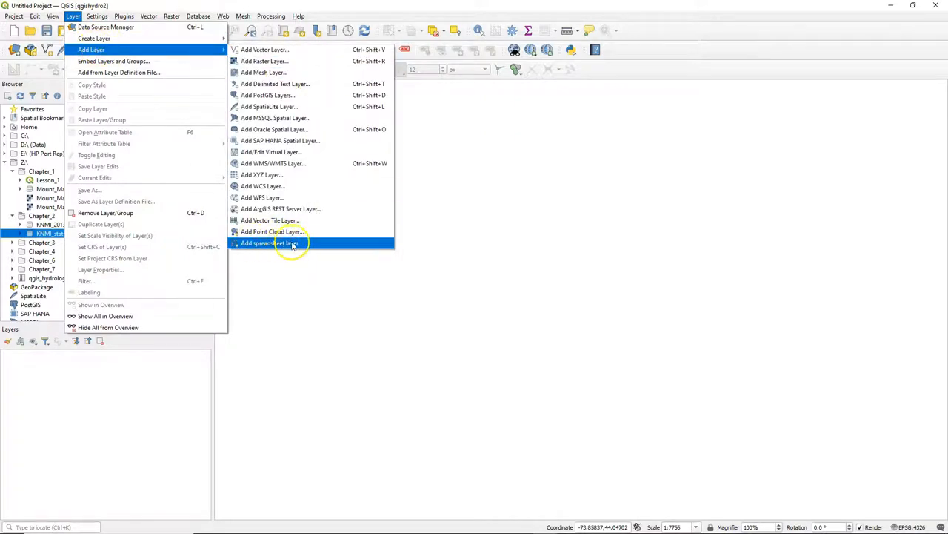
Step: Load KNMI_stations.xls as a spreadsheet layer named KNMI Stations Table with point geometry enabled
click(270, 243)
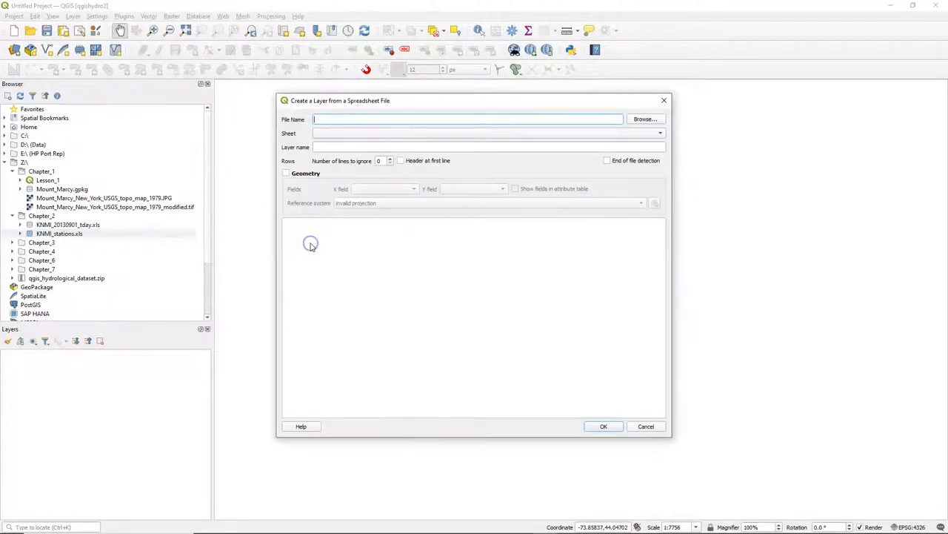
click(643, 119)
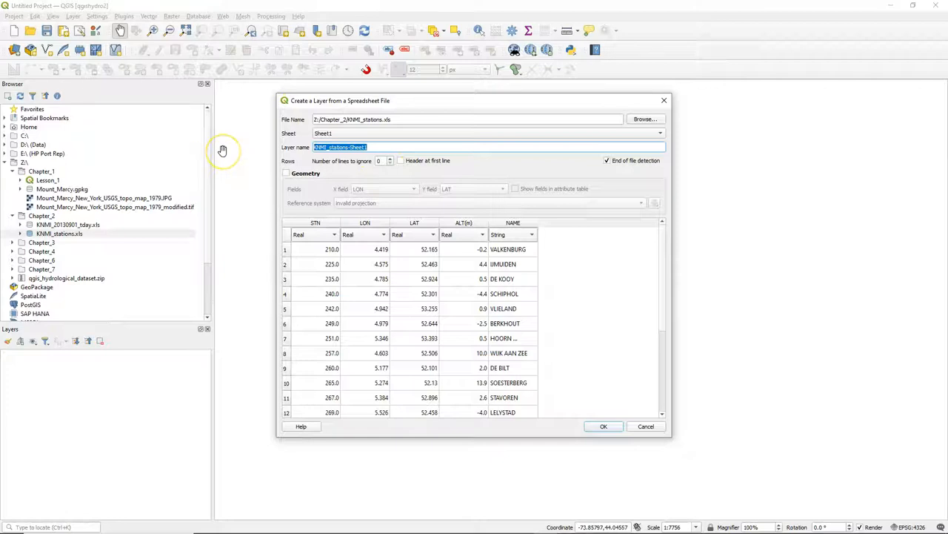
text(KNMI)
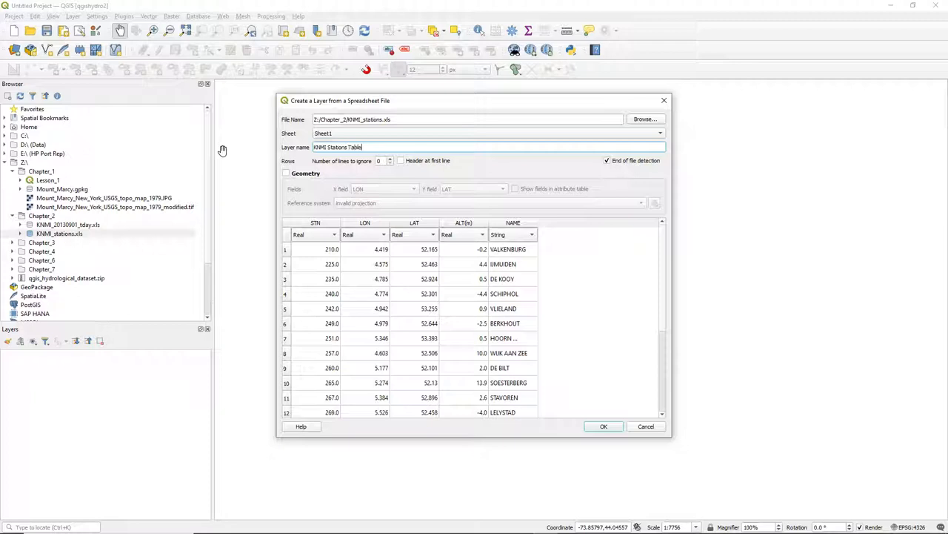
click(286, 172)
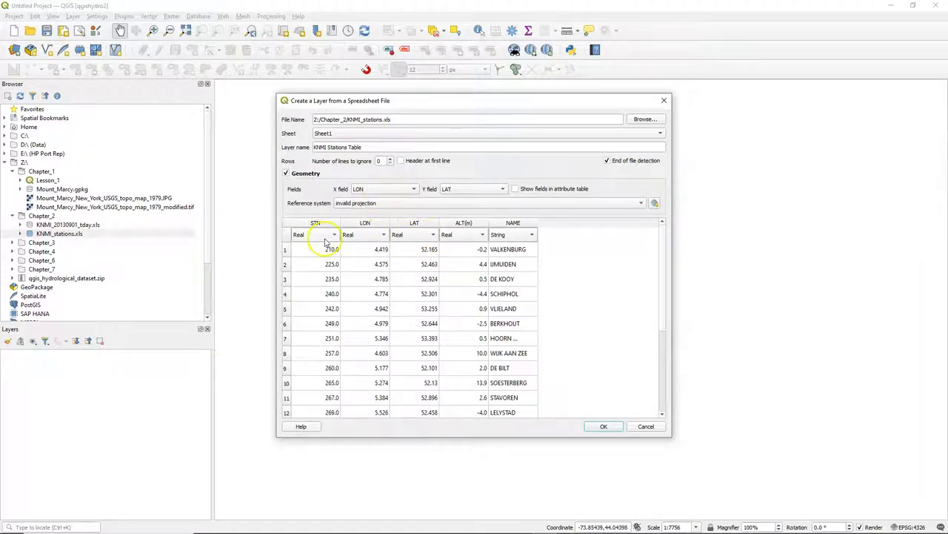
Step: Make STN an Integer column, choose WGS 84 (EPSG:4326) and add the stations layer
click(333, 234)
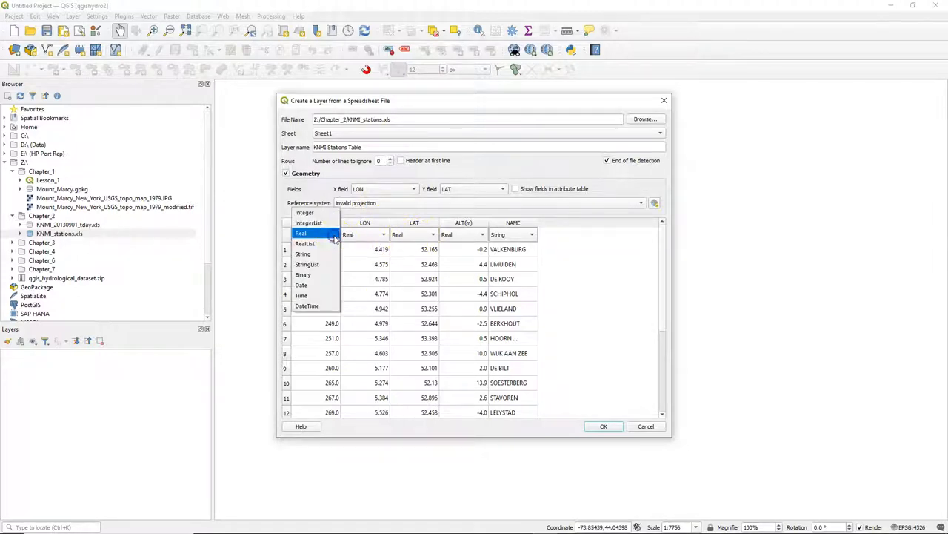
click(305, 214)
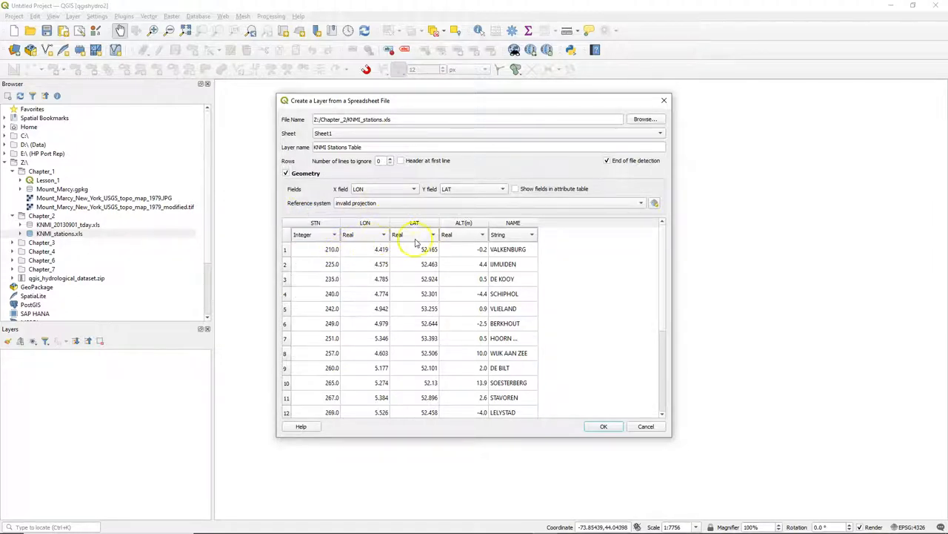
mouse_move(513, 245)
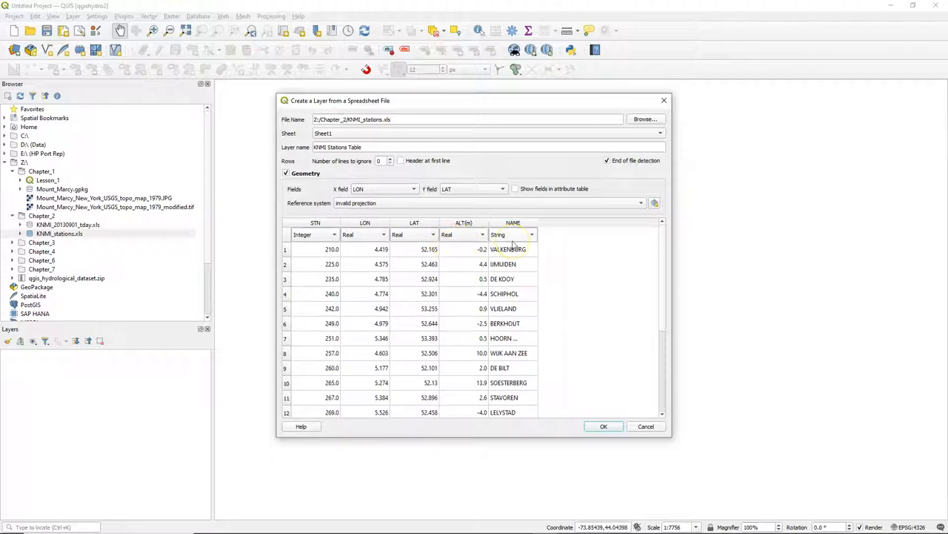
mouse_move(584, 255)
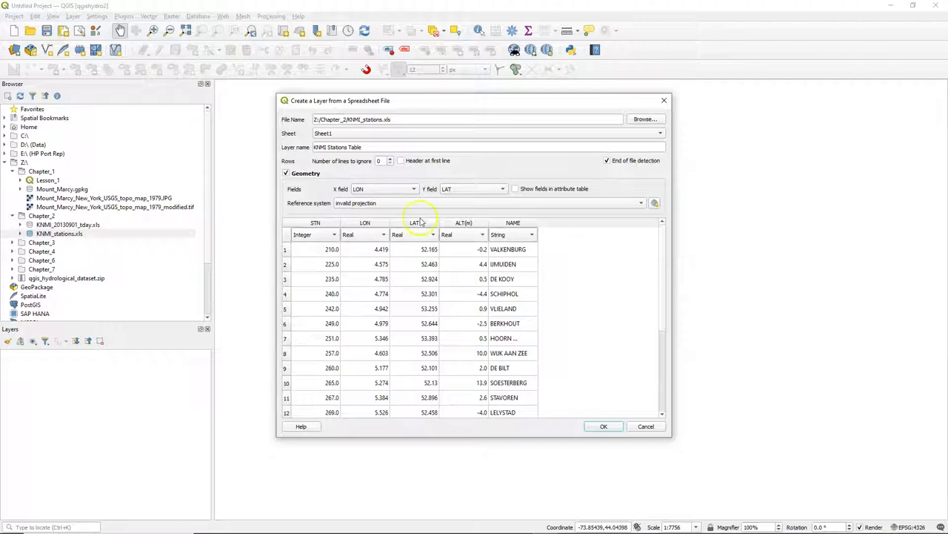
click(490, 202)
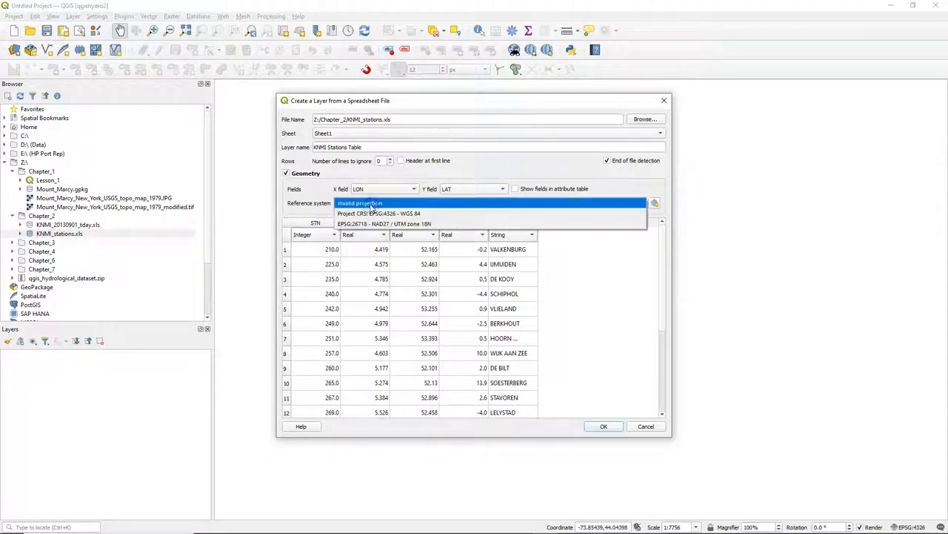
click(380, 214)
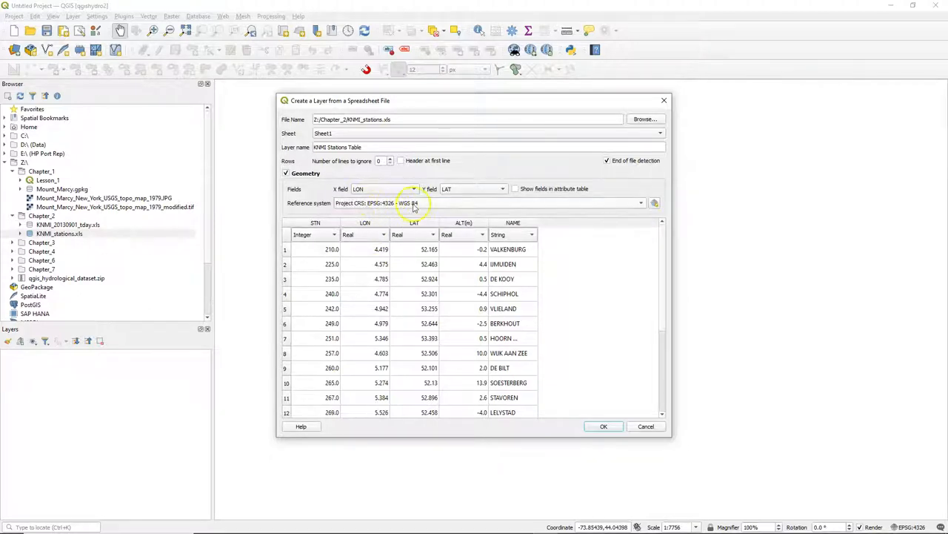
click(603, 425)
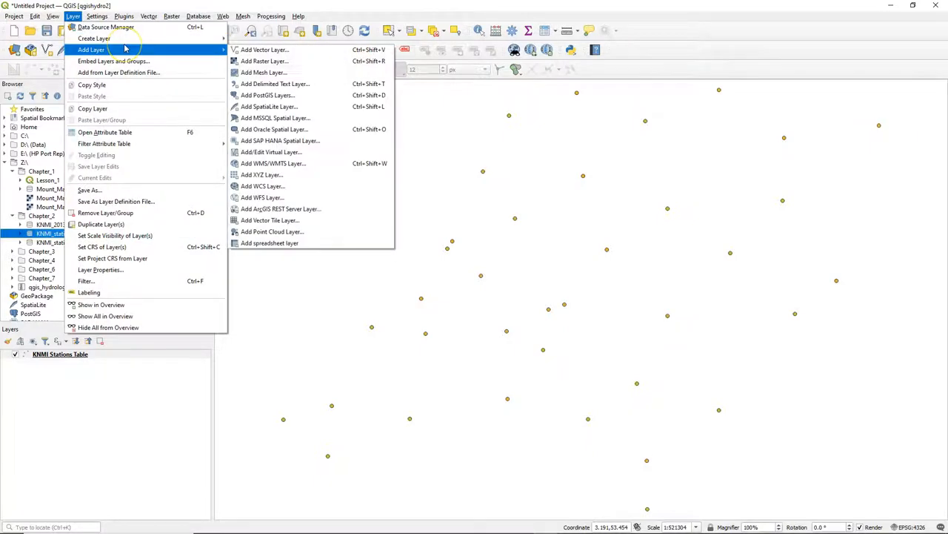
Step: Pick the daily temperatures spreadsheet and name the layer KNMI Temperatures table
click(269, 243)
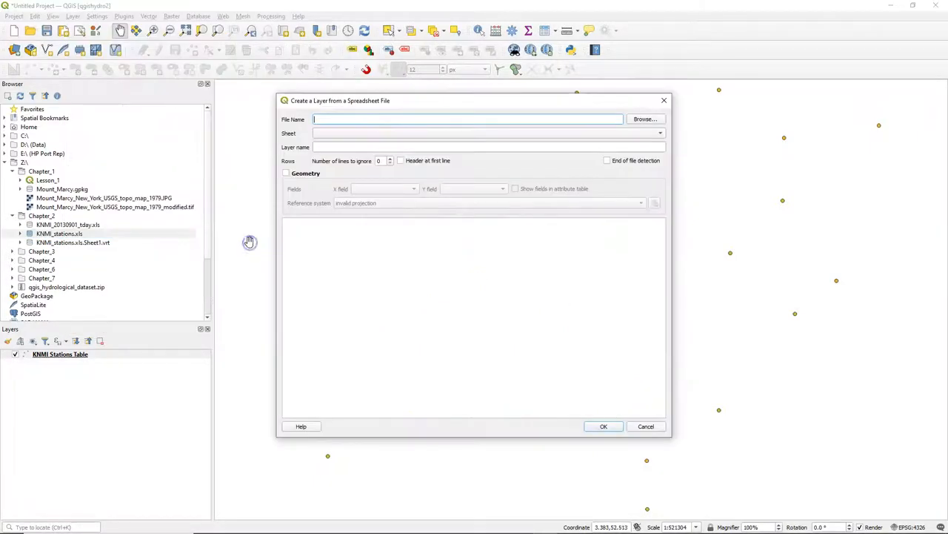
click(645, 119)
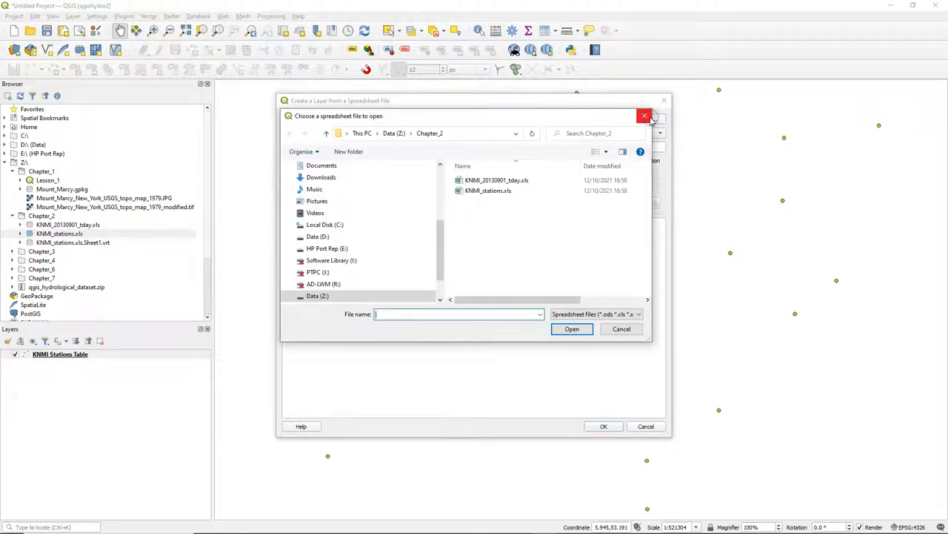
click(496, 180)
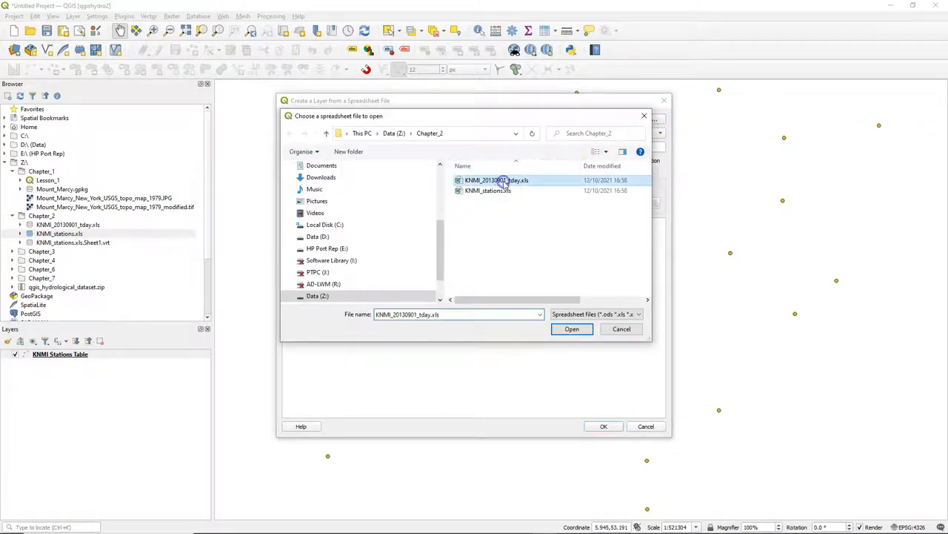
click(572, 329)
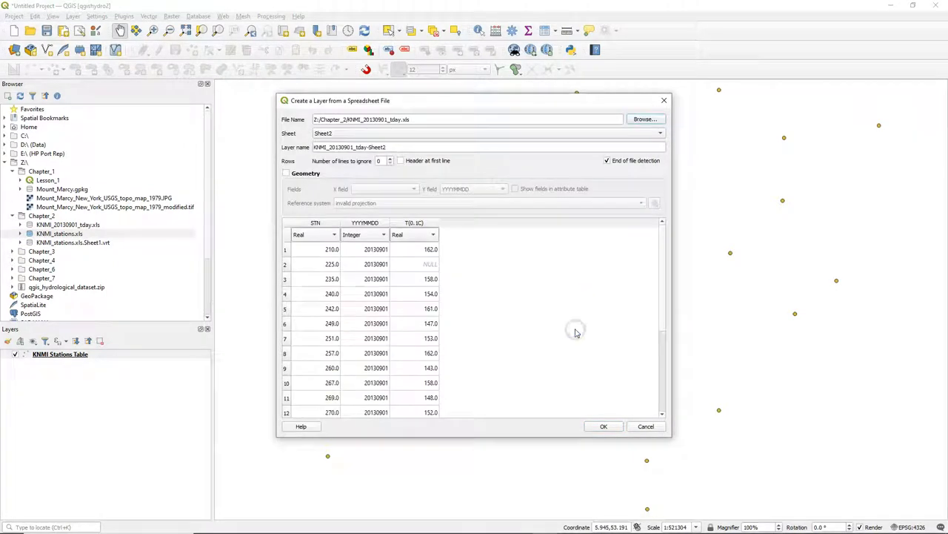
click(405, 146)
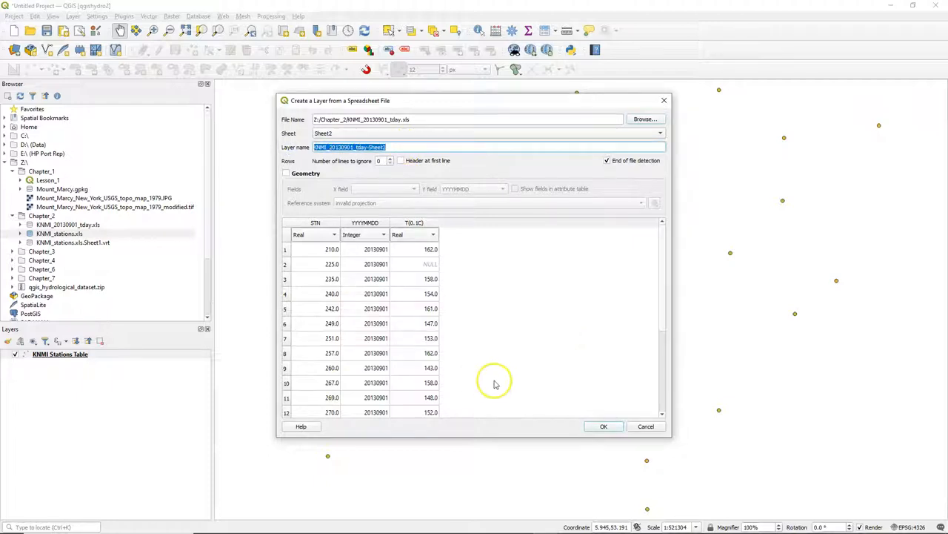
text(KNMI Temperatures table)
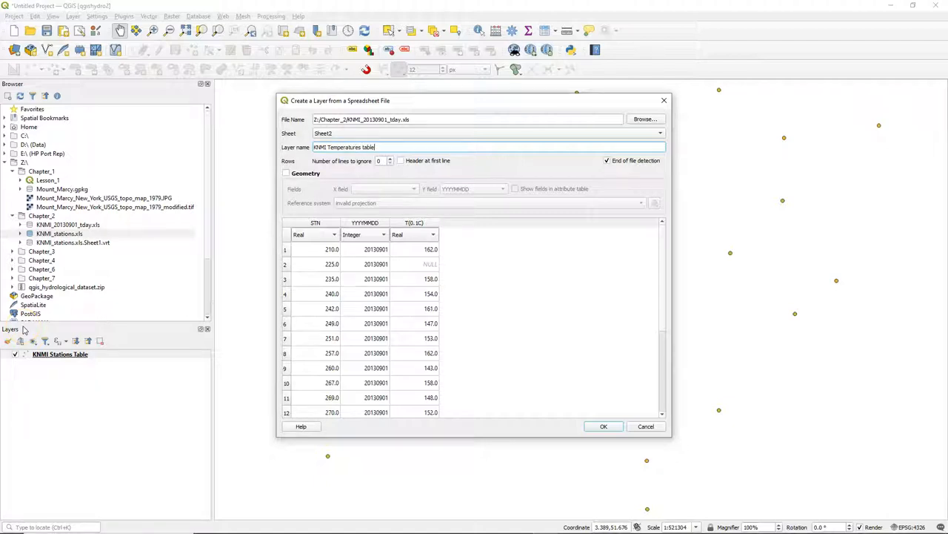
mouse_move(86, 284)
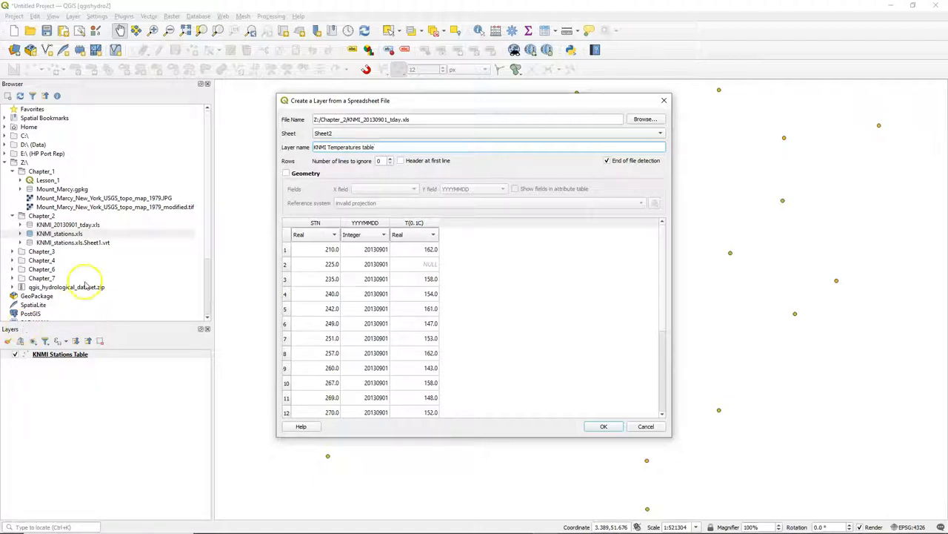
mouse_move(344, 237)
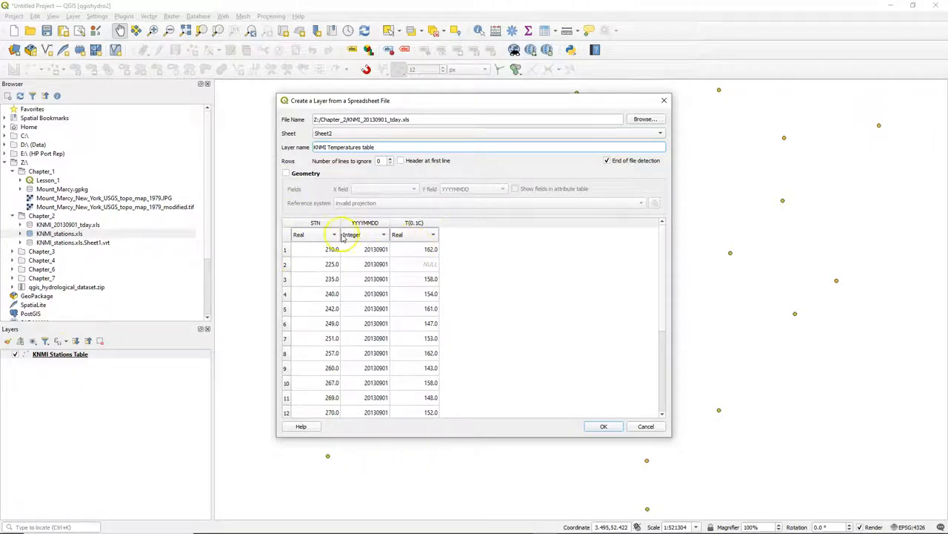
Step: Store STN as Integer and create the temperatures table layer
click(314, 234)
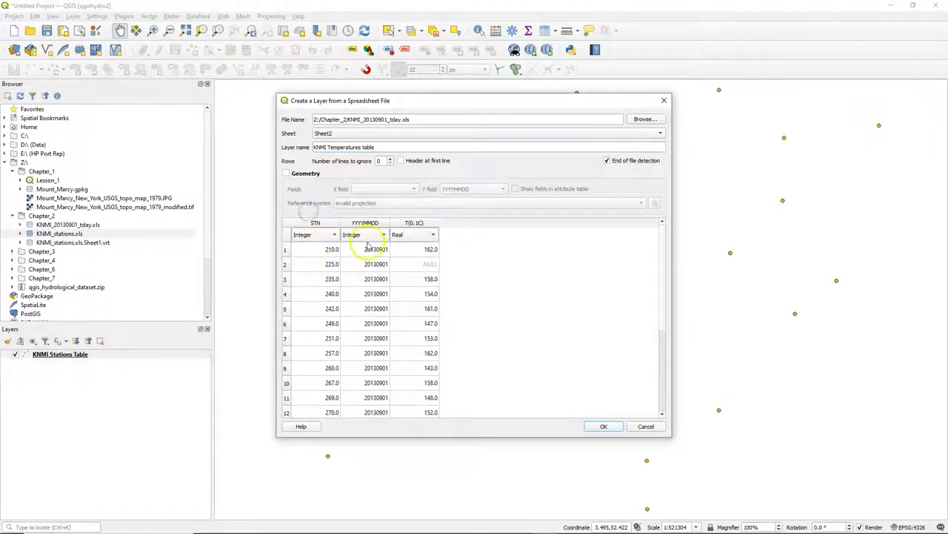
mouse_move(437, 267)
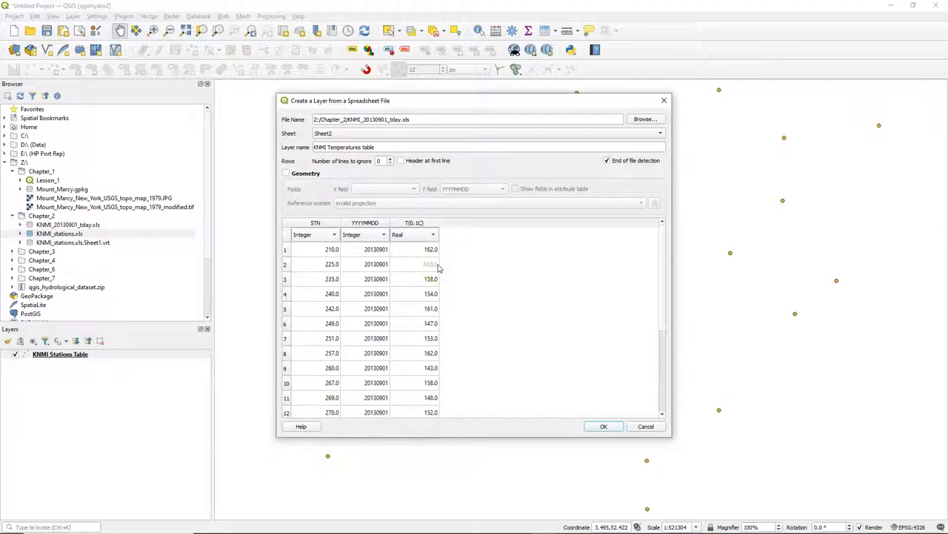
click(603, 427)
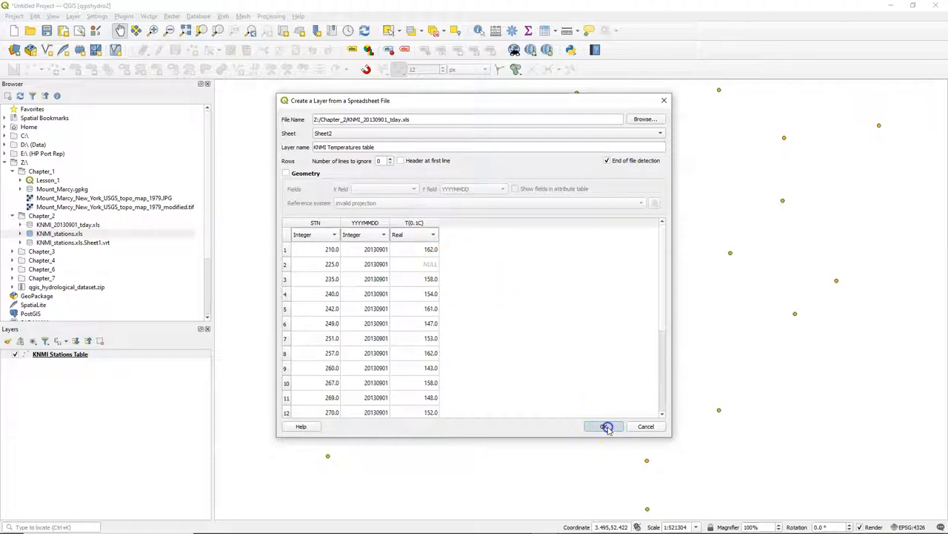
click(602, 426)
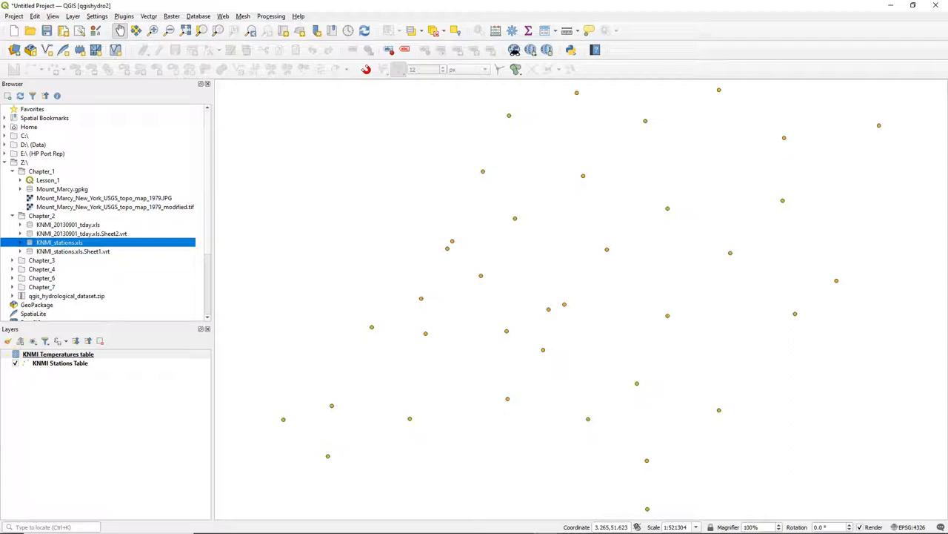
mouse_move(61, 363)
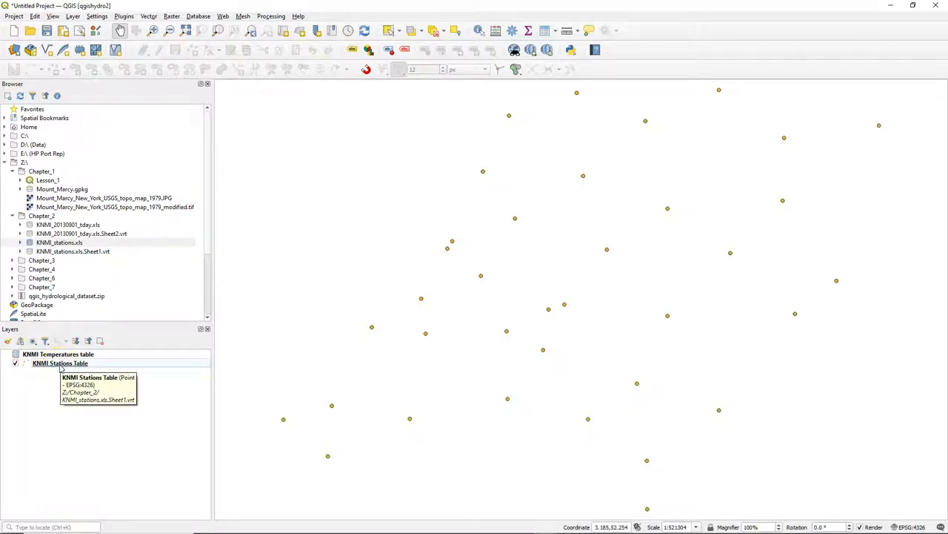
Step: Bring up the layer options for KNMI Stations Table
right_click(60, 363)
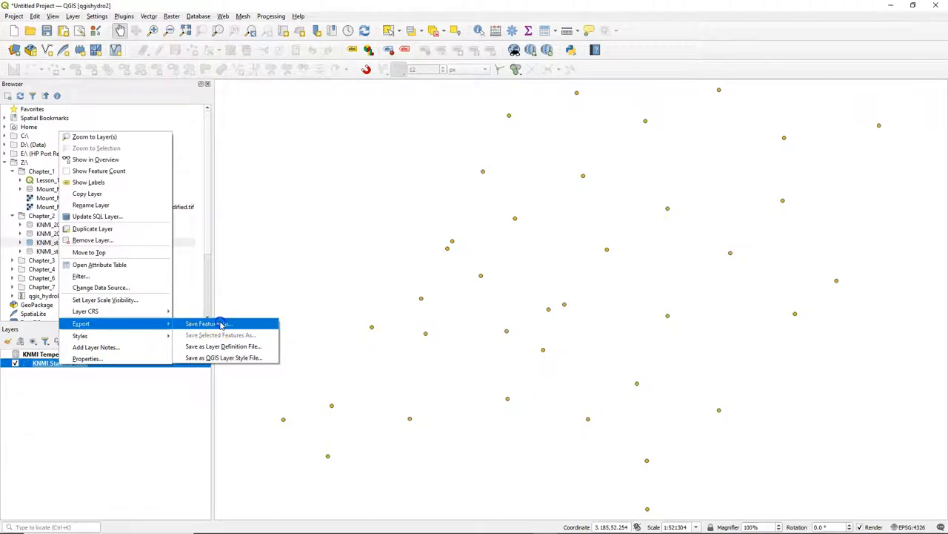
Step: Start Save Features As and name the output shapefile KNMI_stations in Chapter_2
click(208, 323)
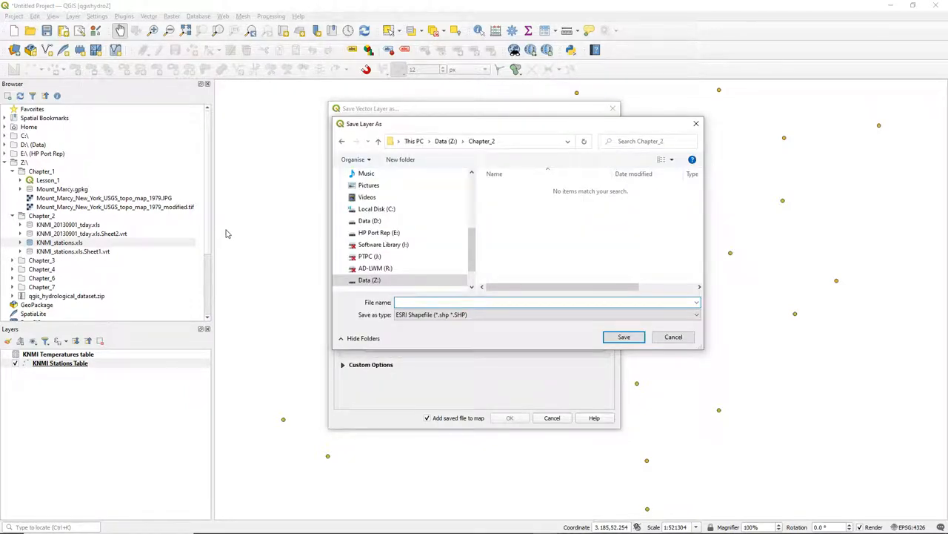
click(547, 303)
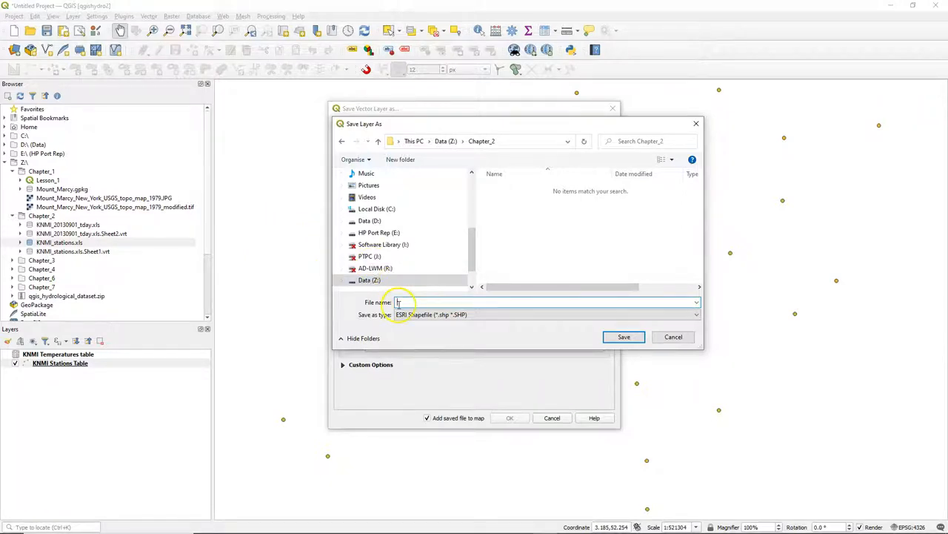
text(KNMI_stations)
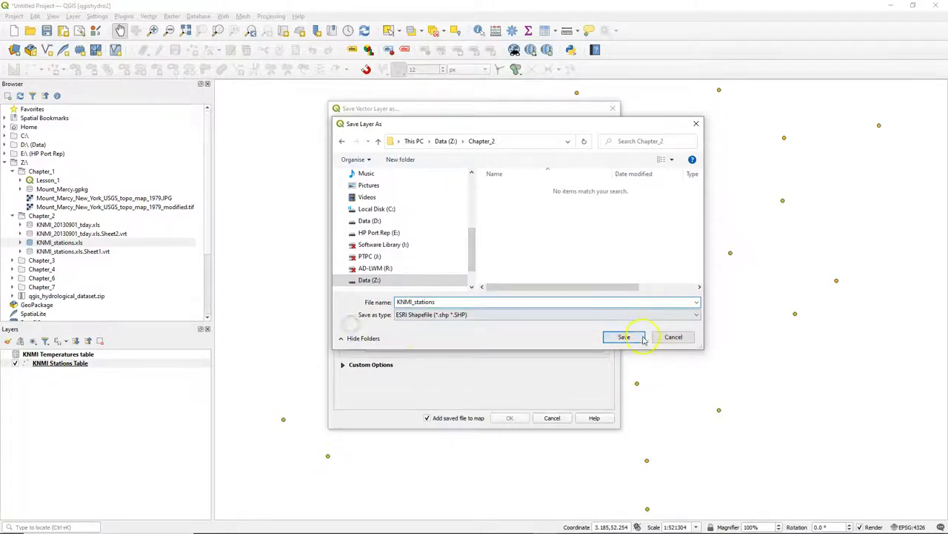
click(625, 336)
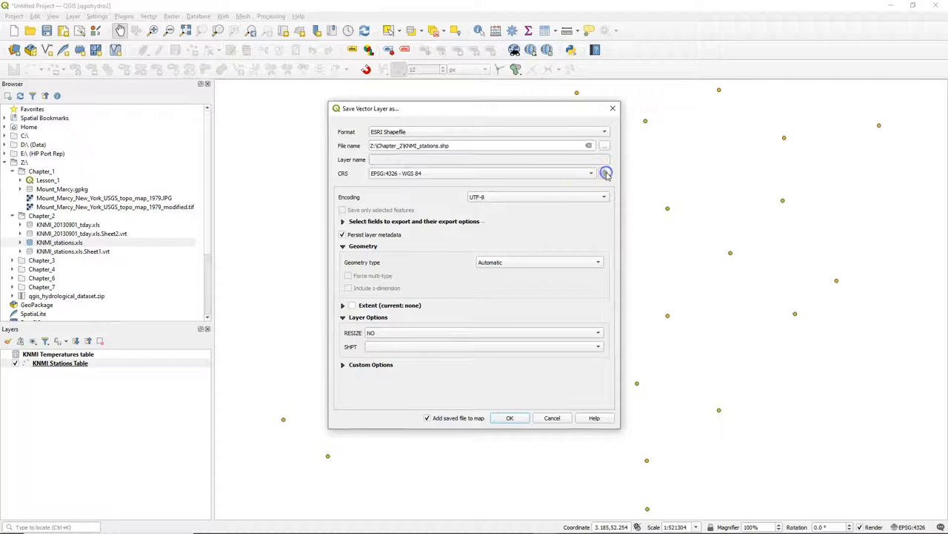
Step: Export in Amersfoort / RD New (EPSG:28992), accepting the suggested datum transformation
click(606, 172)
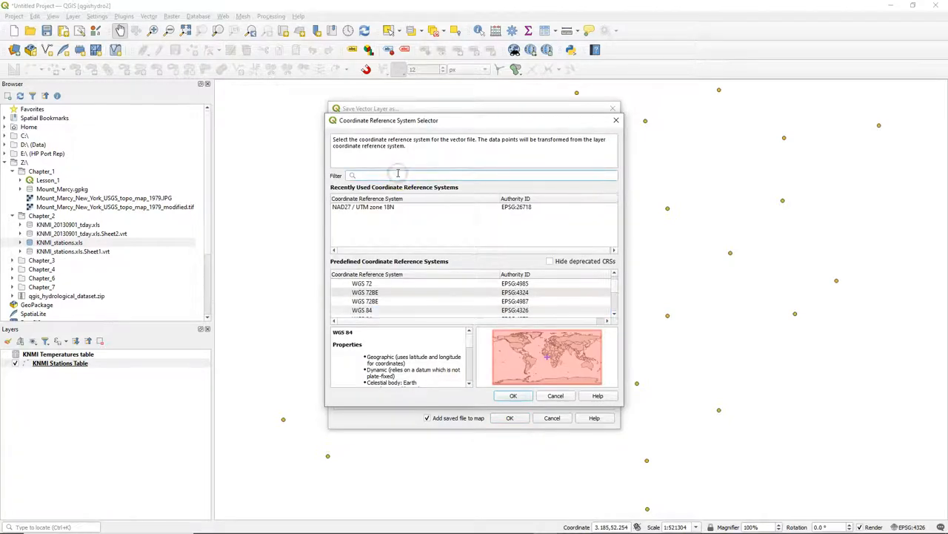
text(26)
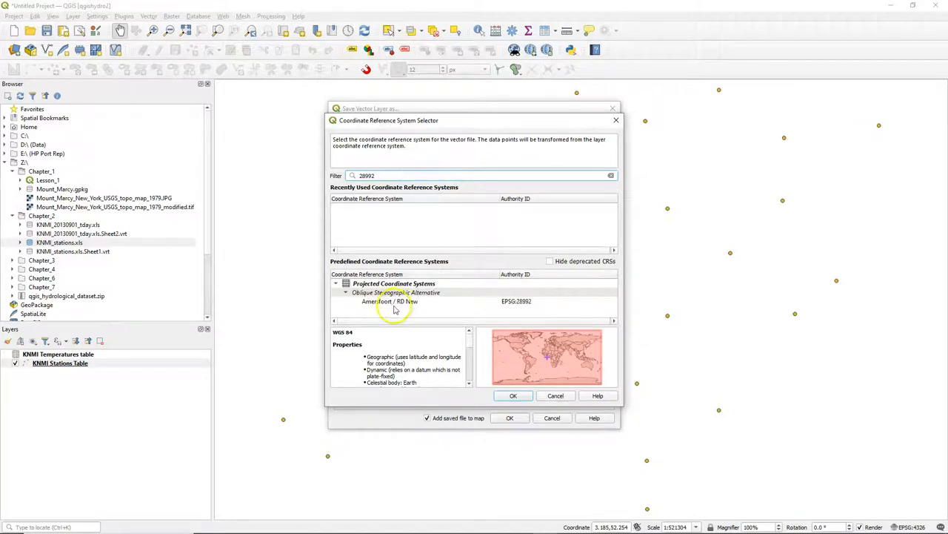
click(388, 301)
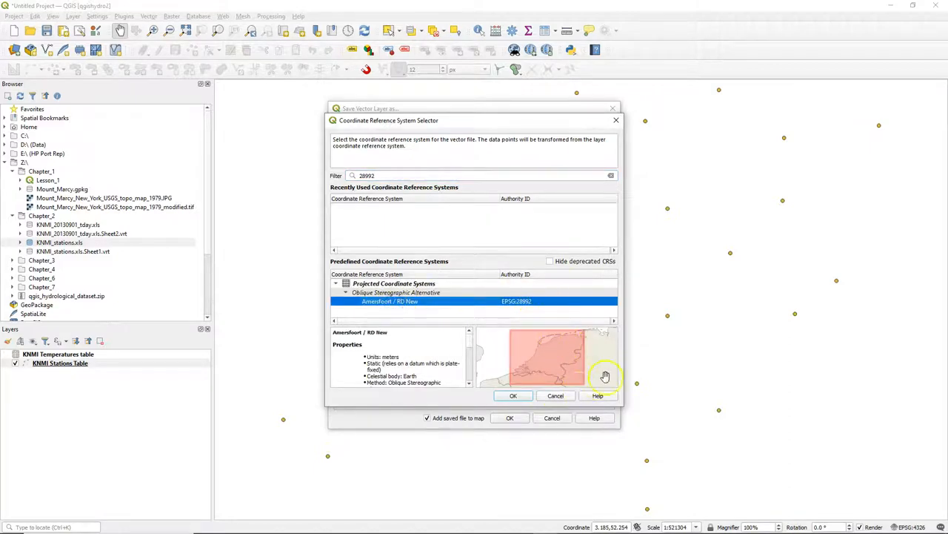
click(512, 394)
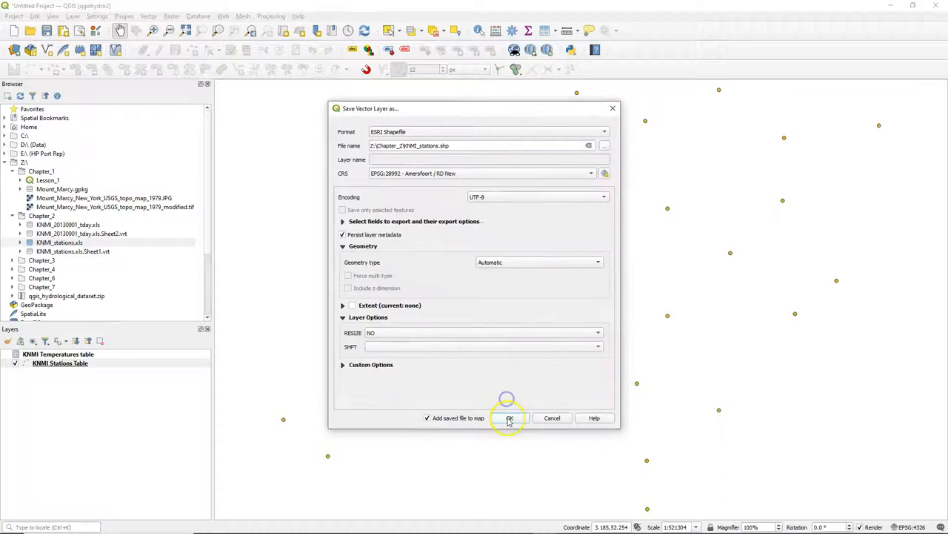
click(510, 418)
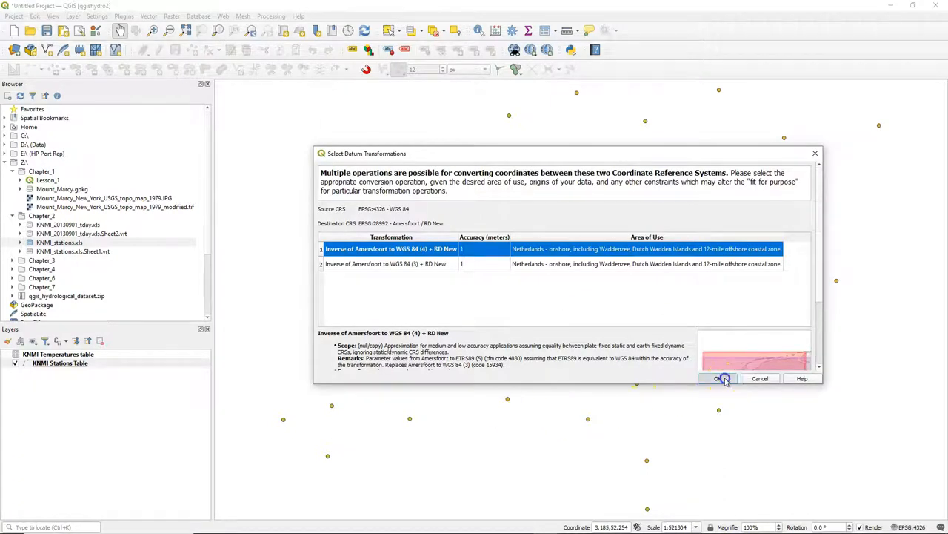
click(719, 378)
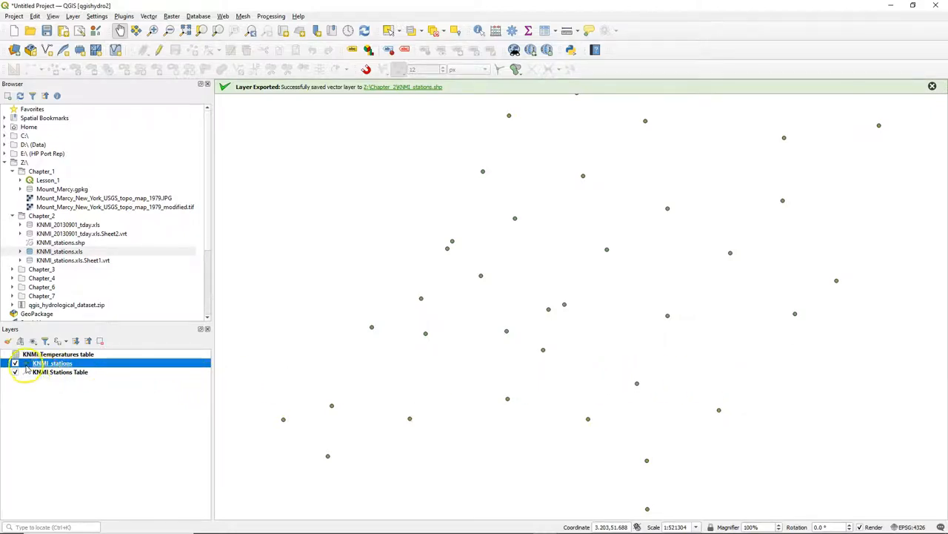
mouse_move(59, 371)
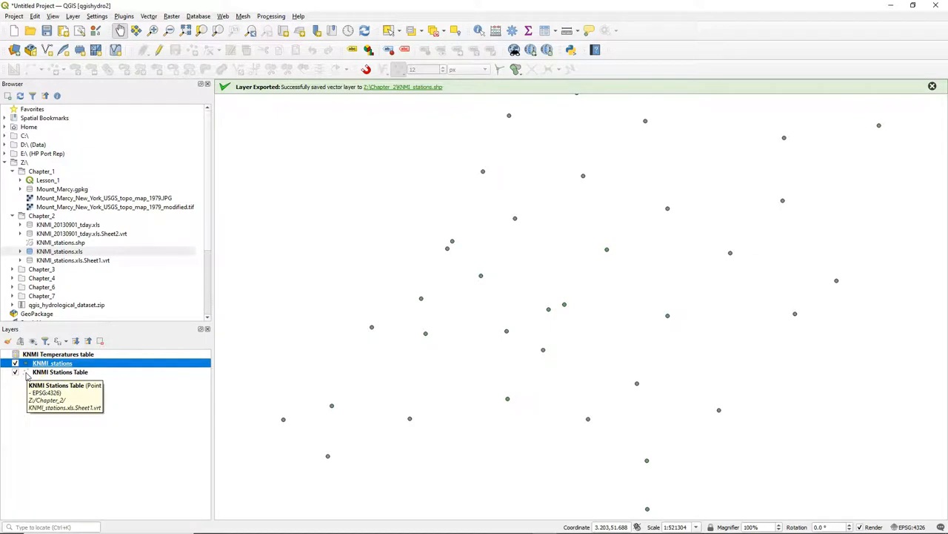
mouse_move(52, 363)
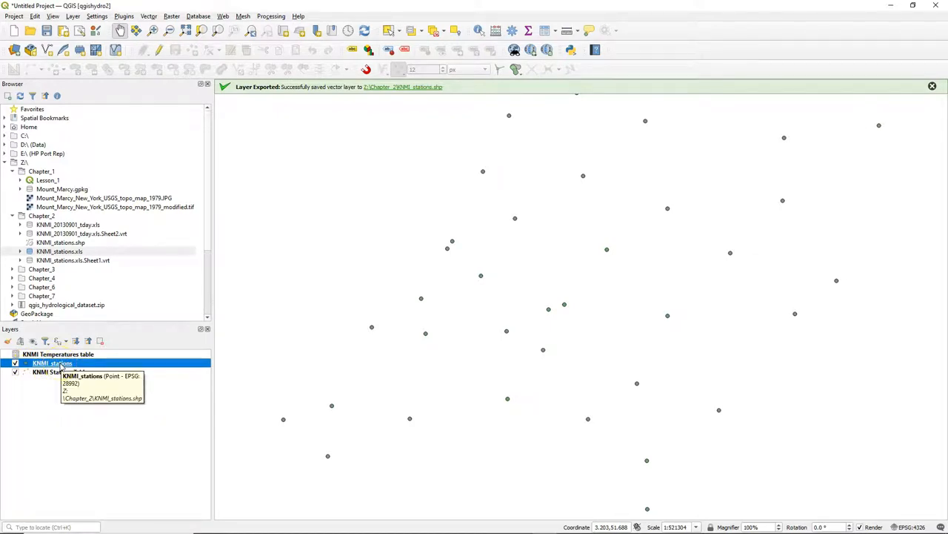
Step: Remove the original KNMI Stations Table layer from the project
right_click(52, 370)
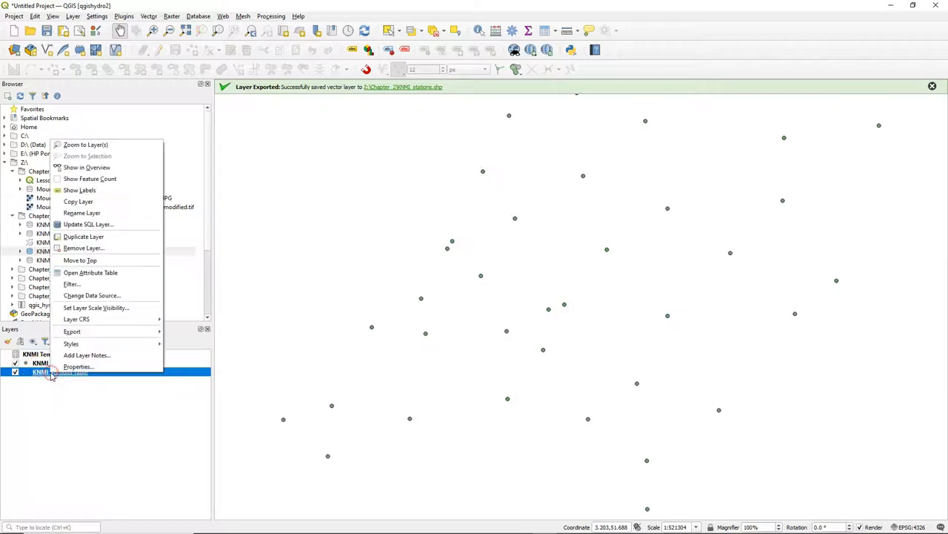
click(83, 247)
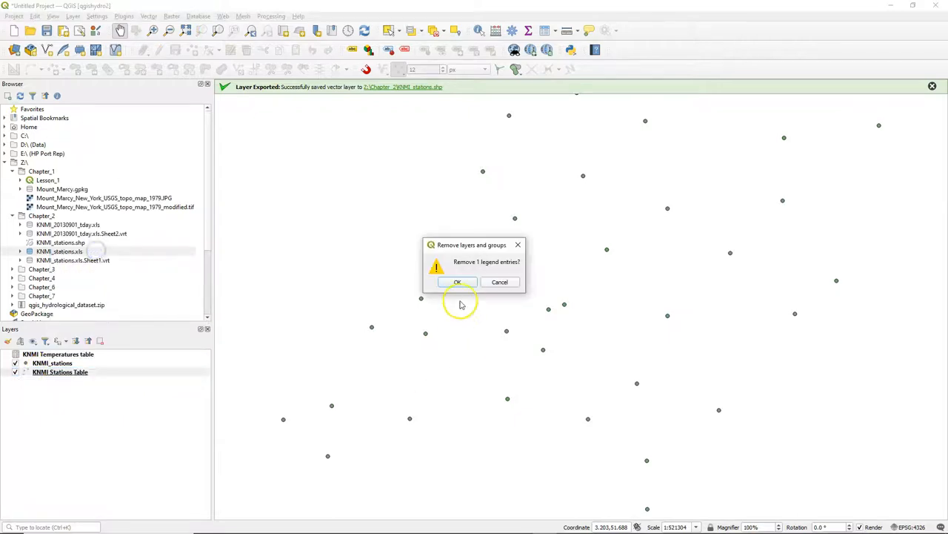
click(457, 281)
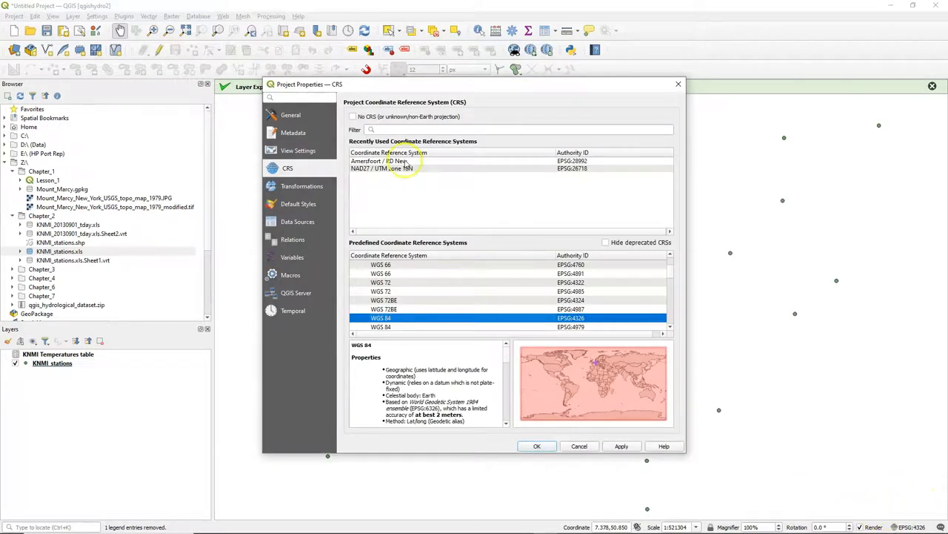
Step: Make Amersfoort / RD New (EPSG:28992) the project CRS
click(537, 445)
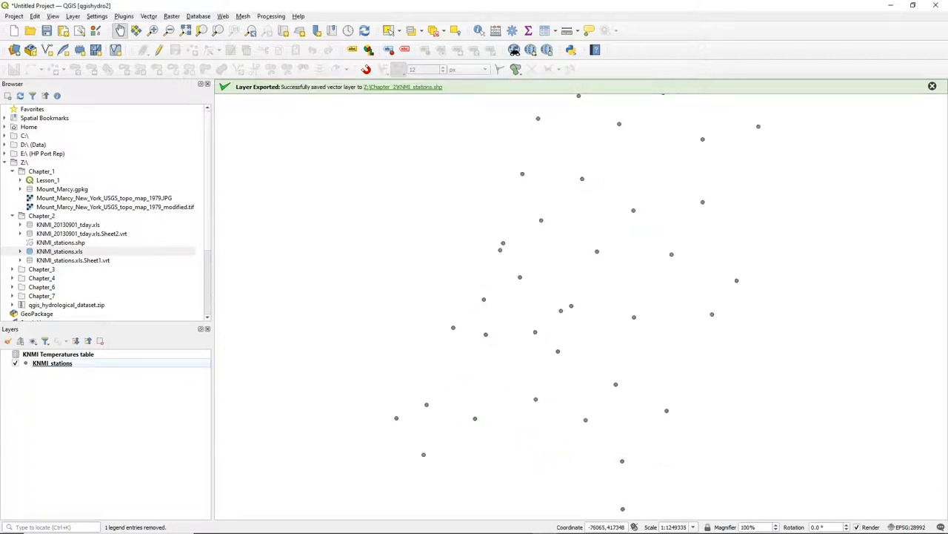
click(222, 15)
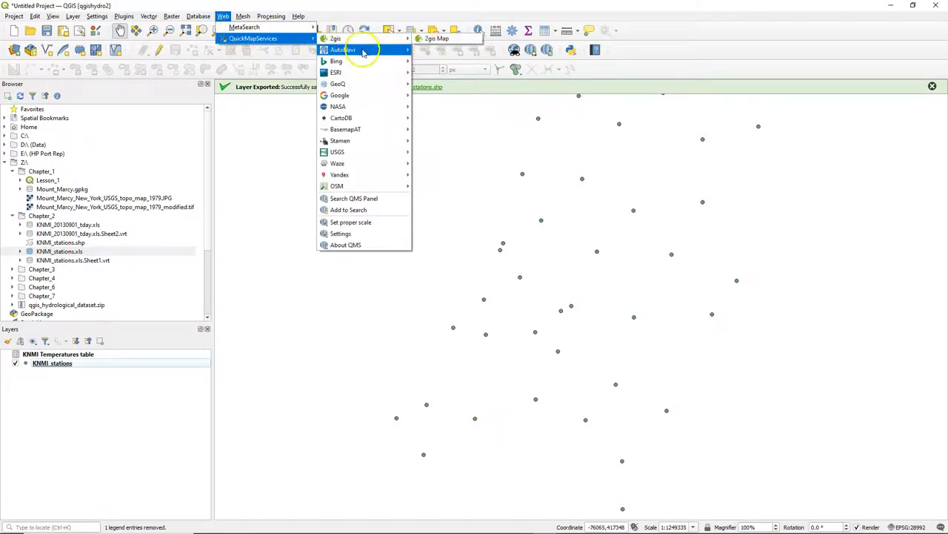
Step: Add the OSM Standard basemap beneath the station points
click(336, 185)
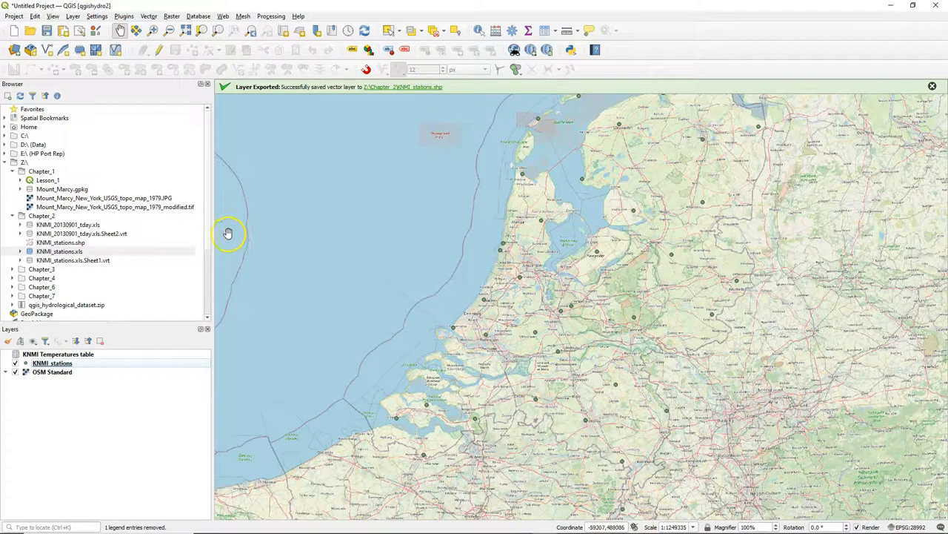
mouse_move(374, 272)
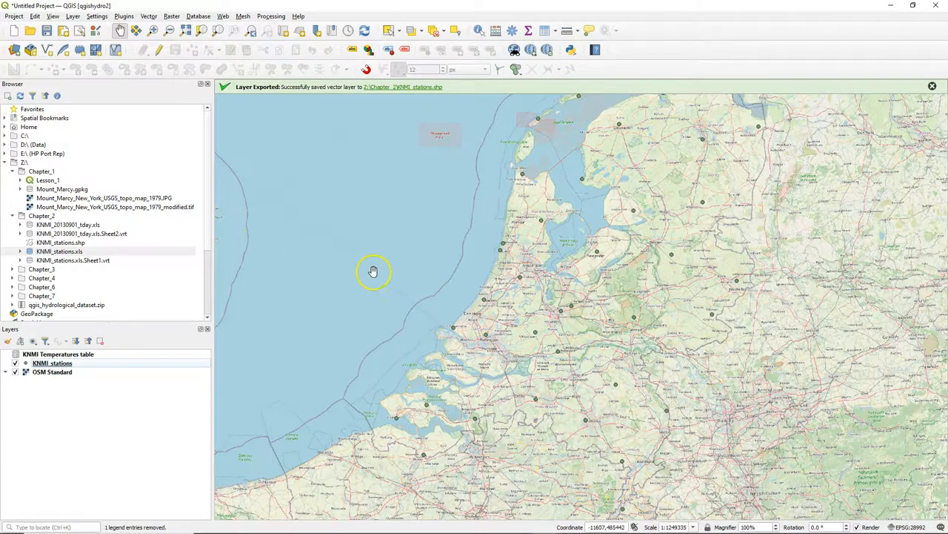